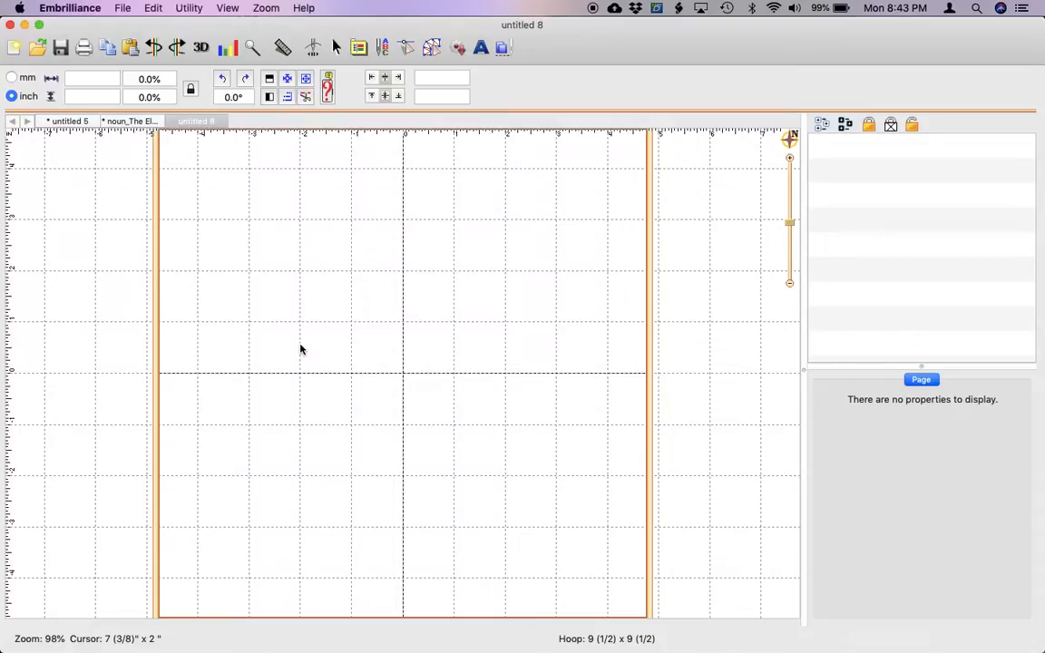
mouse_move(453, 98)
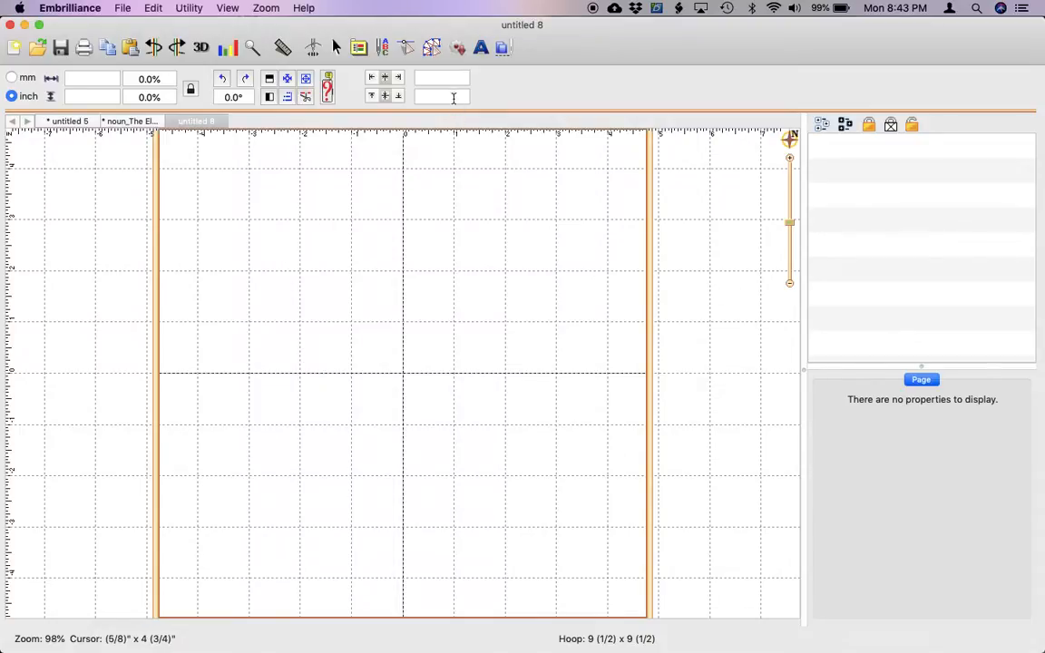
Start opening a vector file from the toolbar
left_click(432, 48)
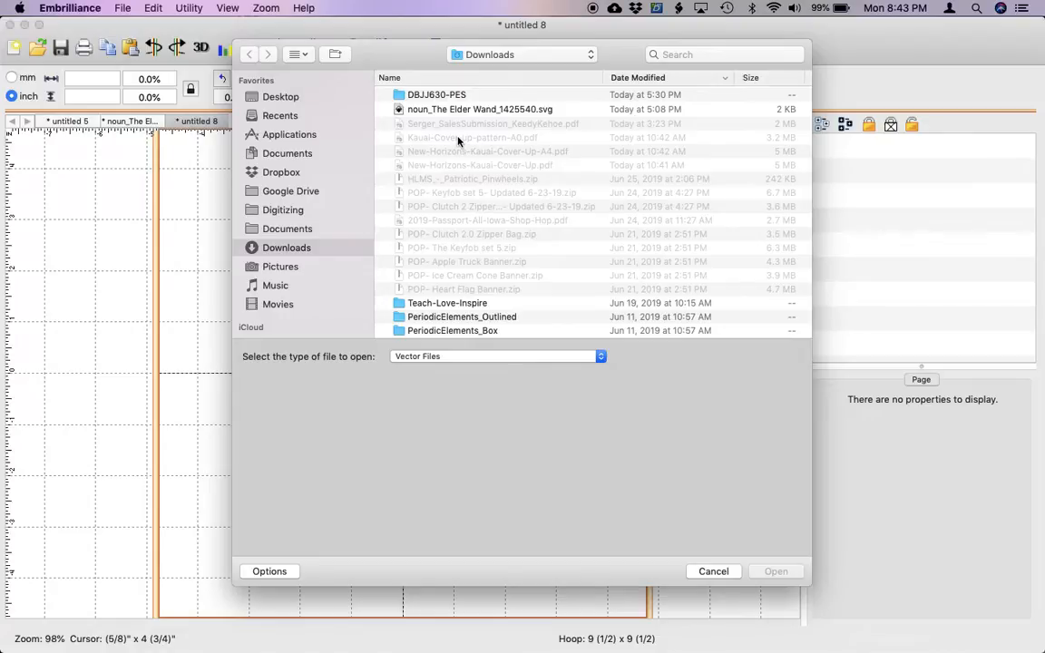
Load Bolt.svg from the Desktop as a lightning bolt outline
left_click(280, 96)
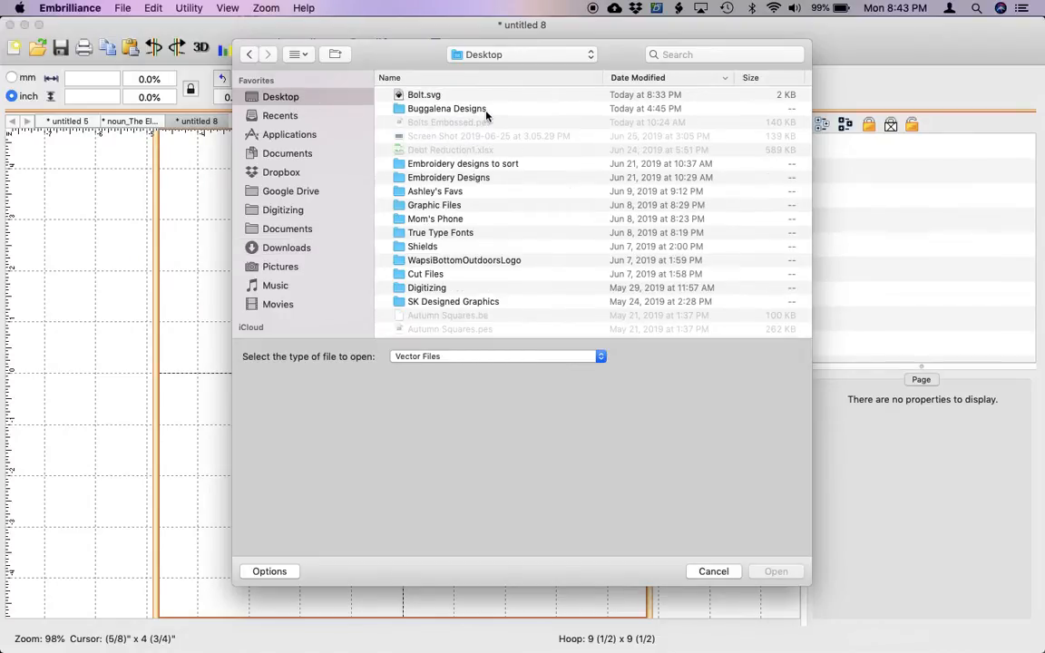
left_click(425, 94)
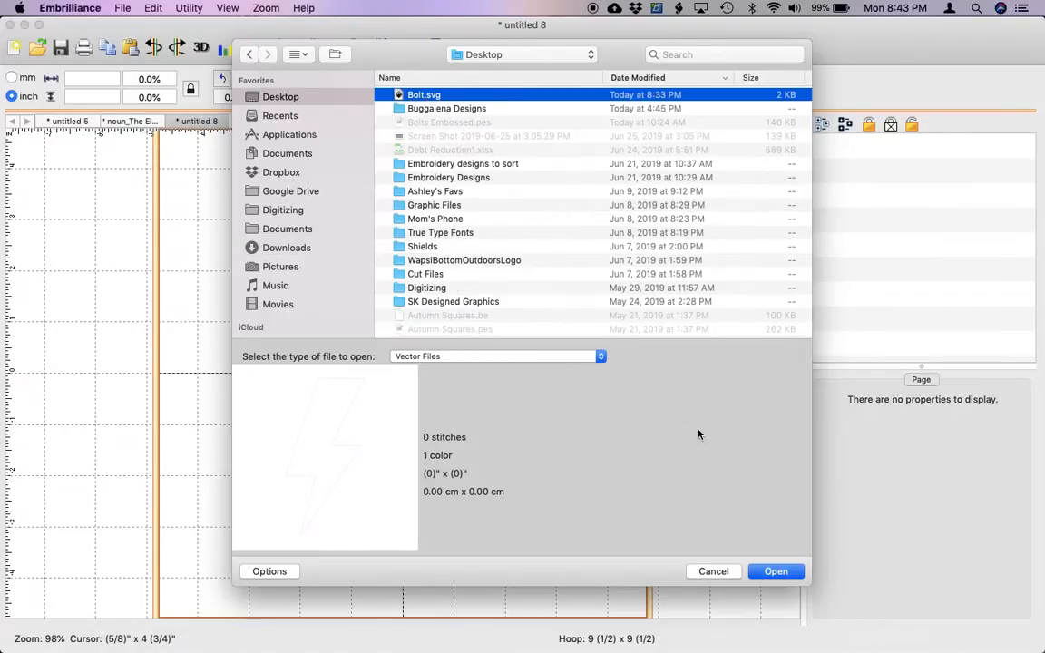
left_click(777, 570)
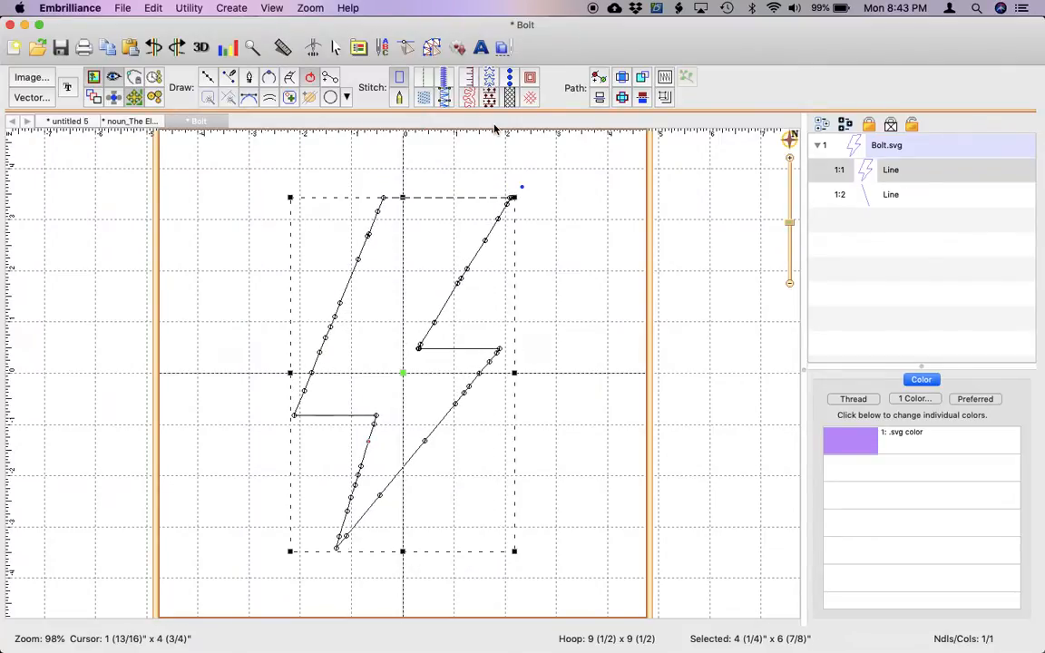
Convert the bolt outline into a purple Tatami fill and show its fill settings
left_click(425, 98)
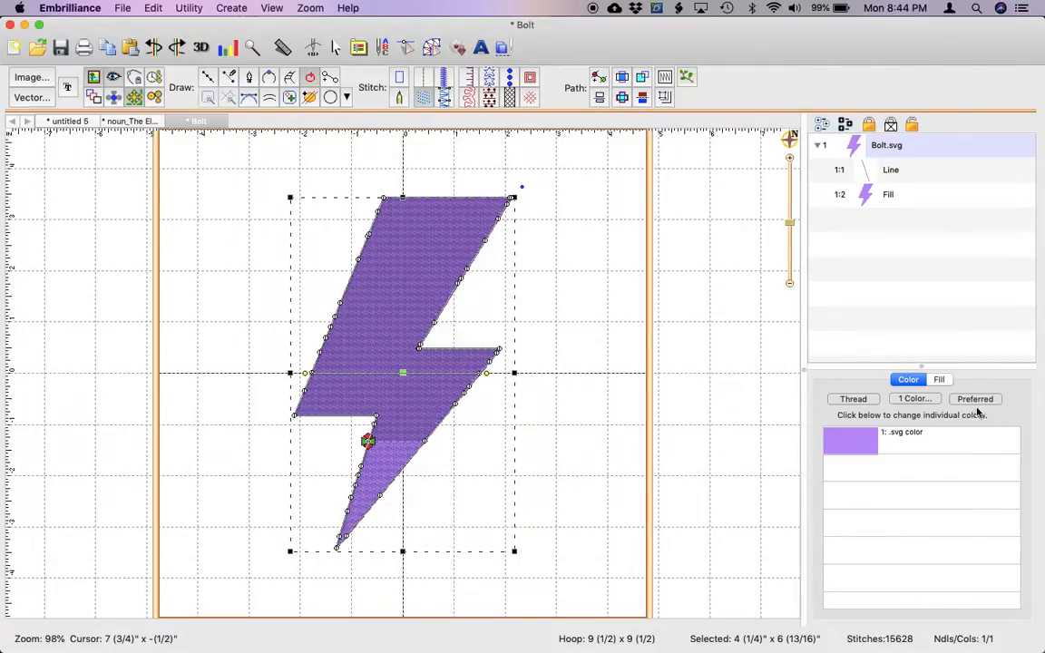
mouse_move(940, 414)
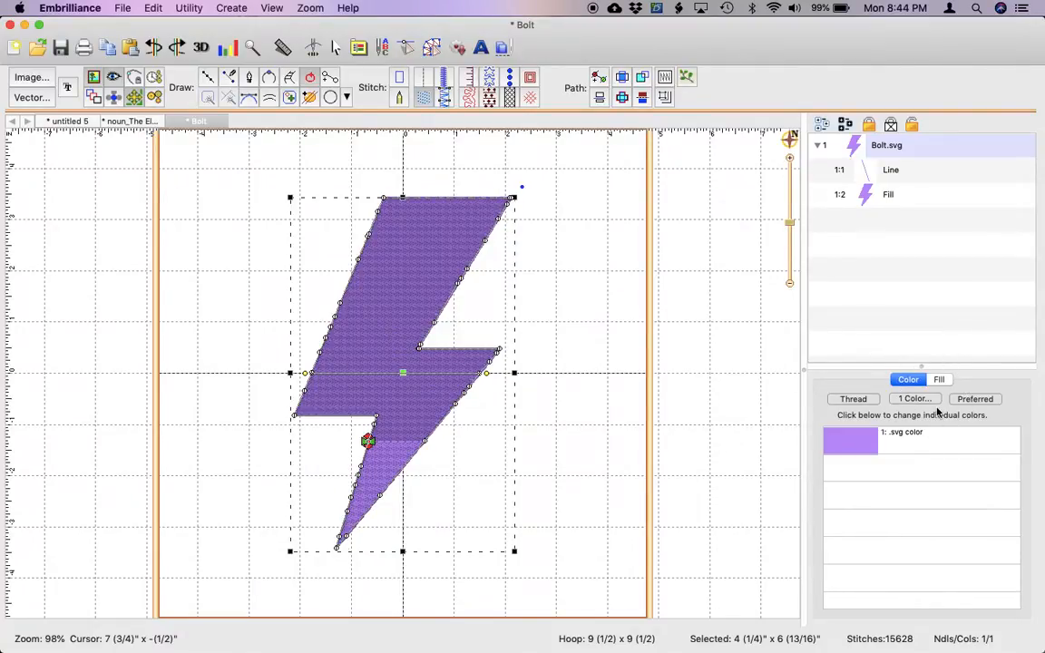
left_click(941, 379)
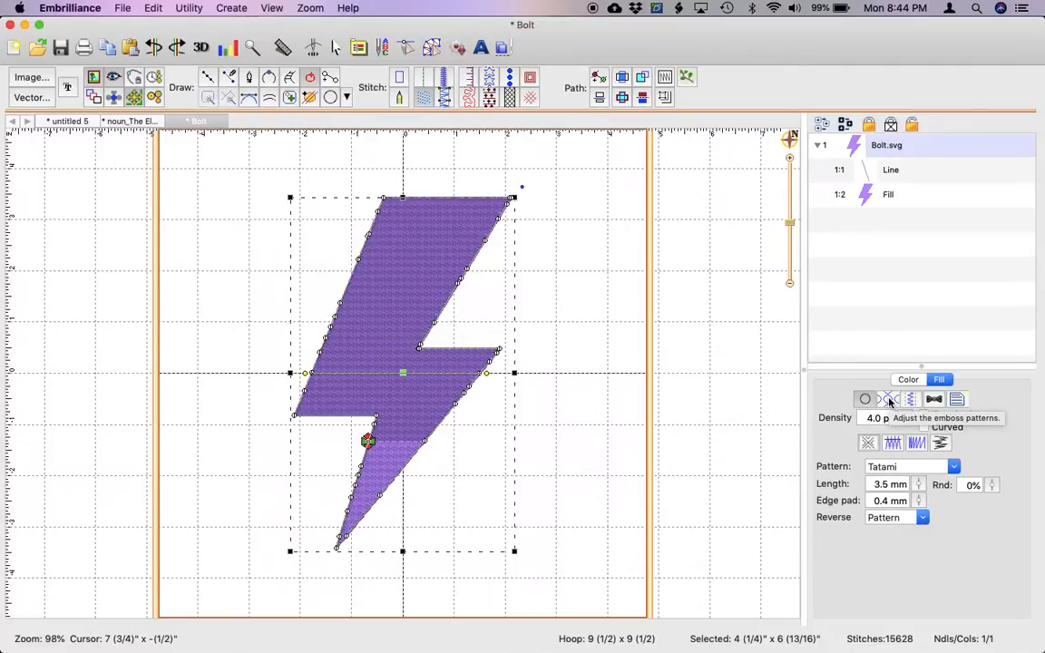
mouse_move(888, 404)
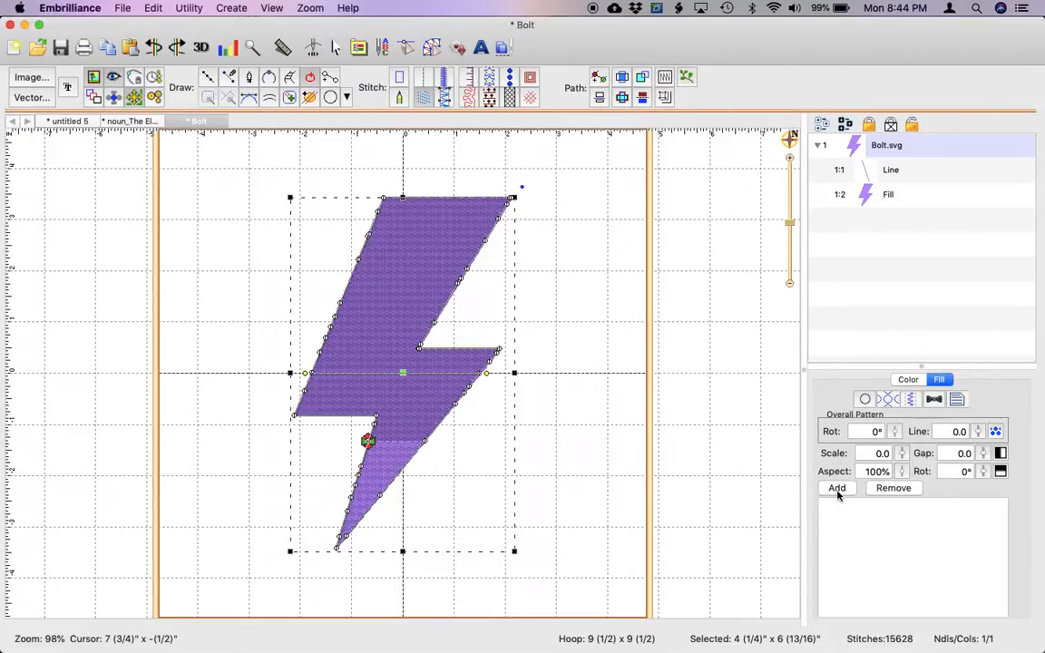
Add a Font-category emboss pattern using the letter B to the bolt fill
left_click(836, 488)
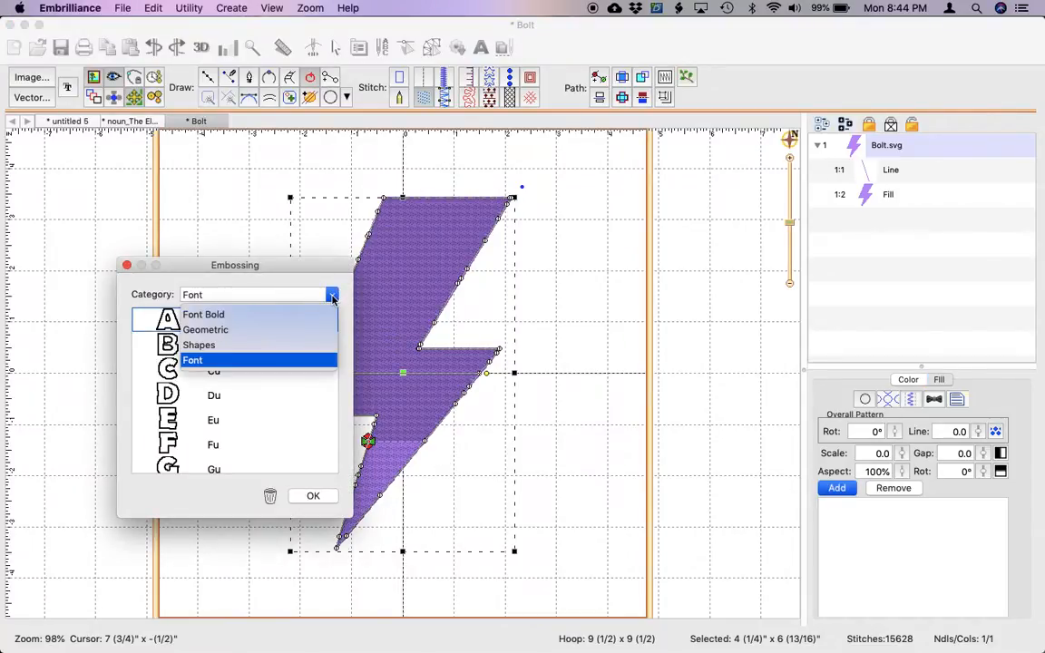
mouse_move(305, 327)
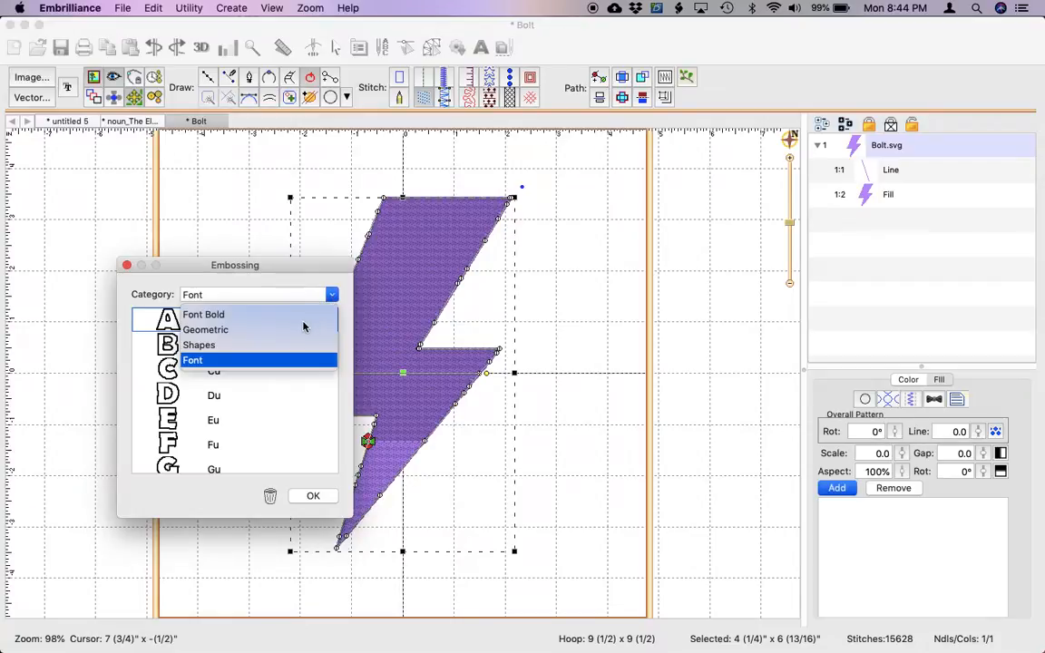
mouse_move(272, 361)
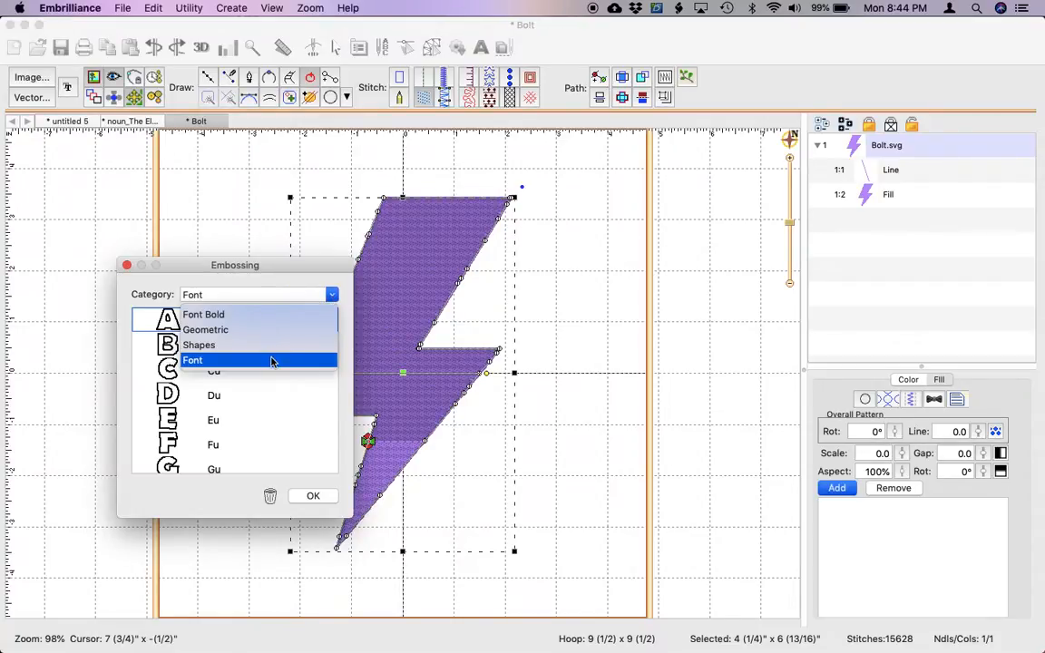
left_click(192, 359)
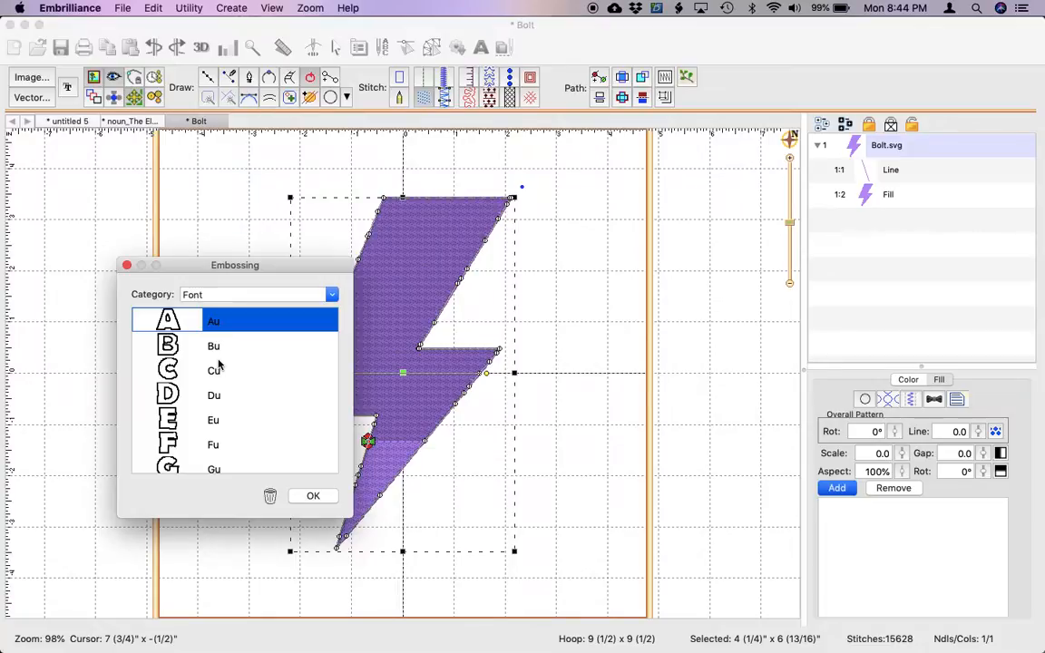
mouse_move(216, 354)
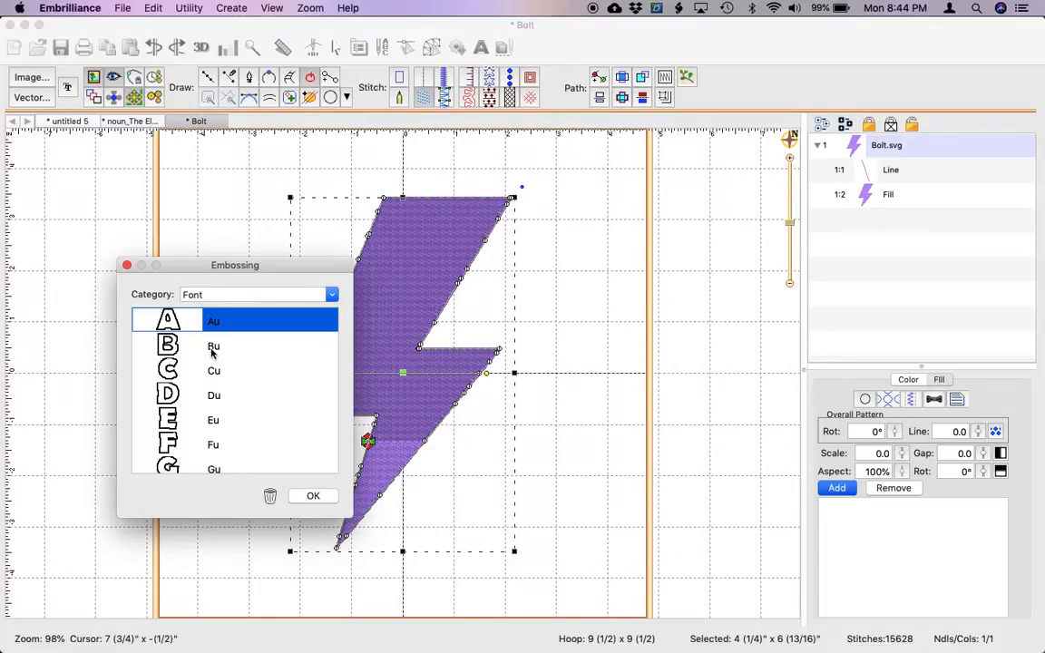
left_click(214, 345)
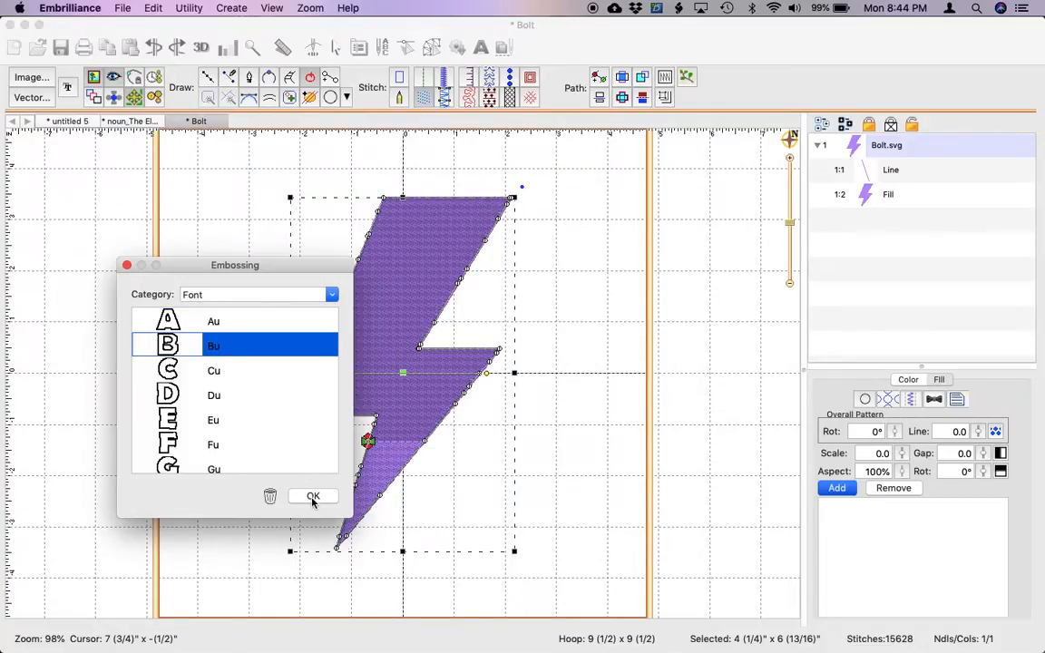
left_click(312, 497)
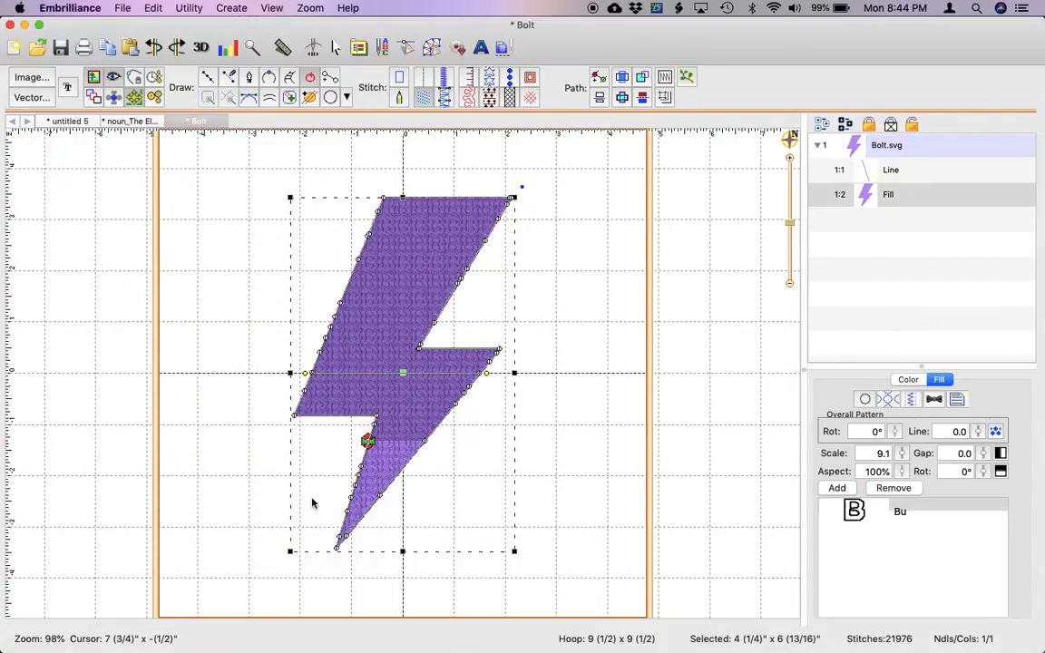
mouse_move(391, 295)
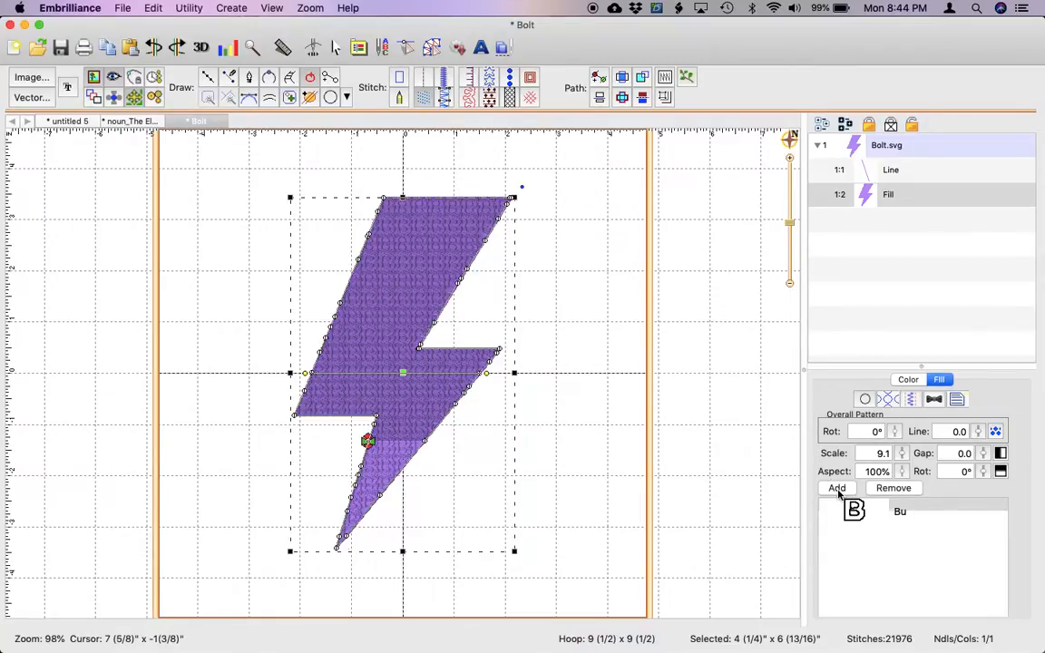
Add the letters O, L, T and S so the emboss pattern spells BOLTS
left_click(835, 489)
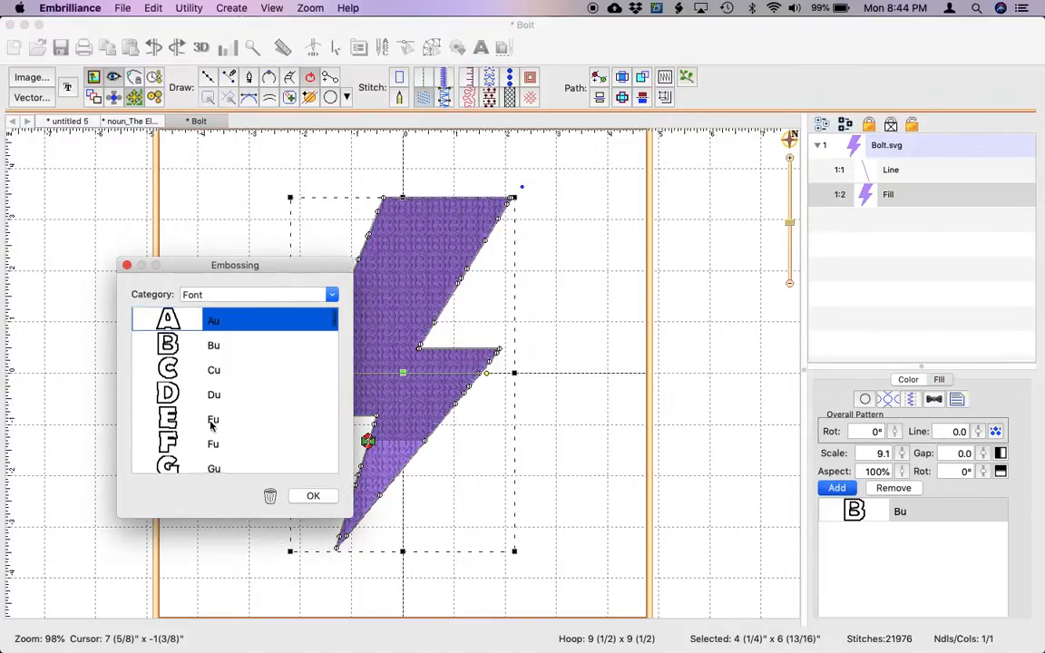
scroll("down", 3)
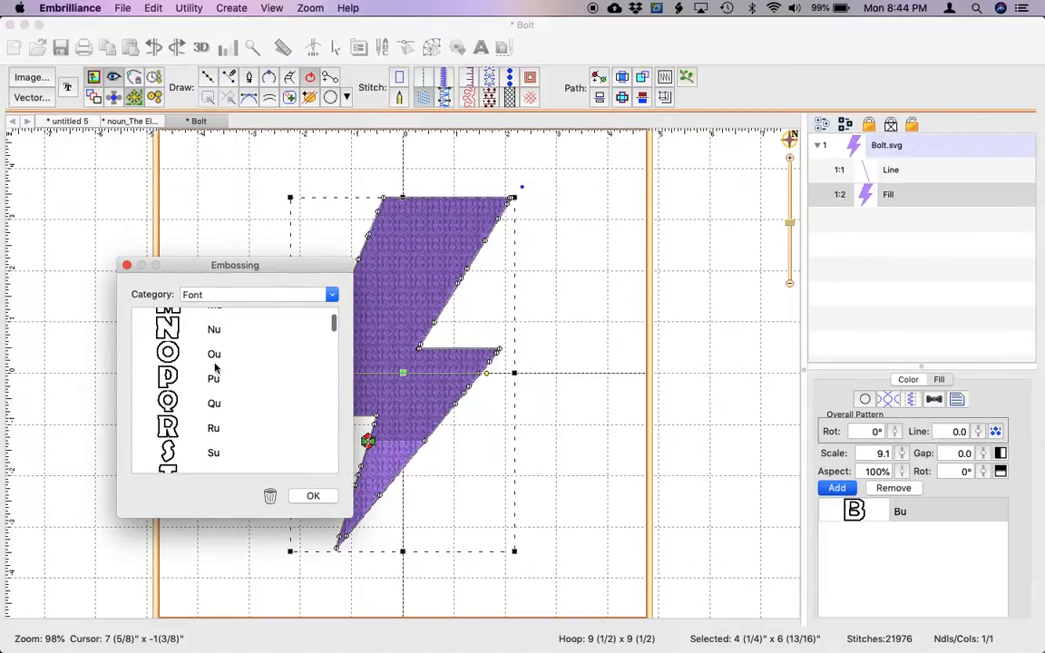
left_click(214, 352)
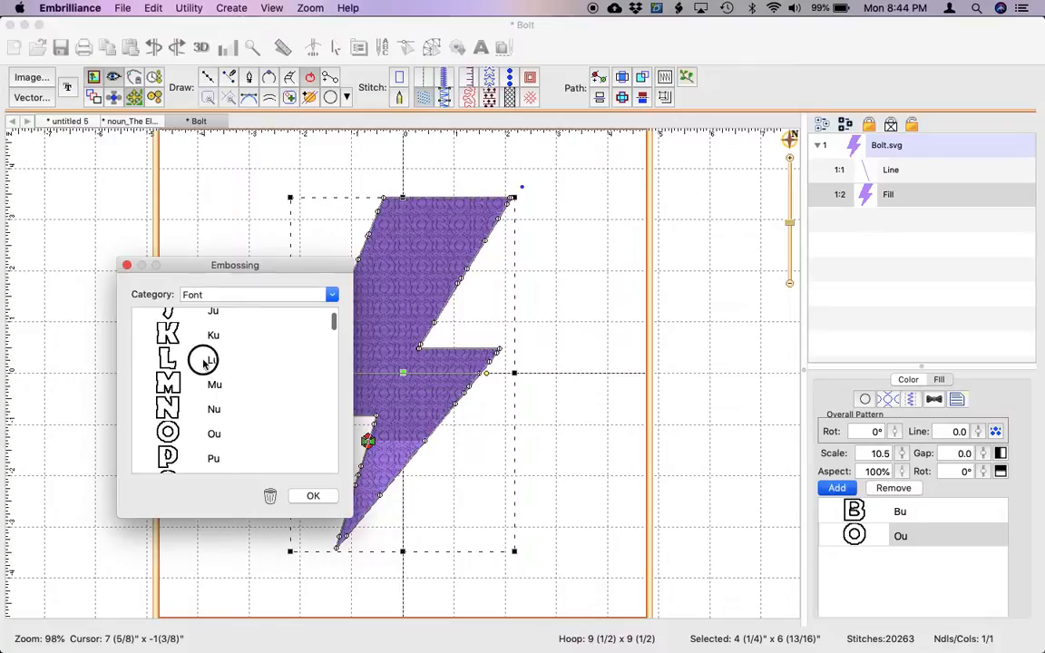
left_click(214, 359)
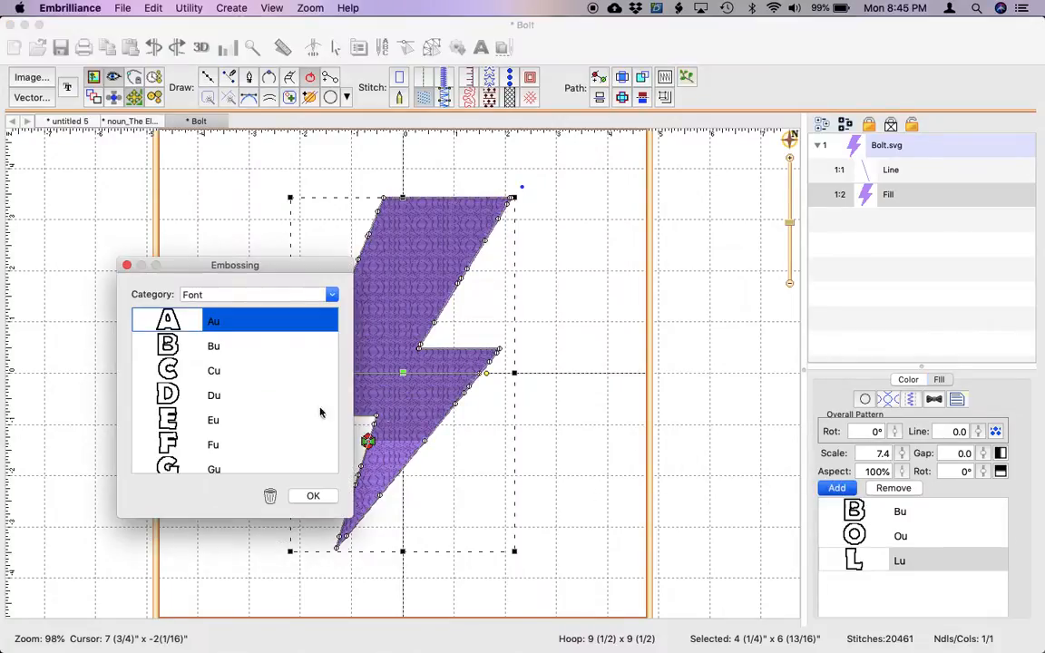
scroll("down", 3)
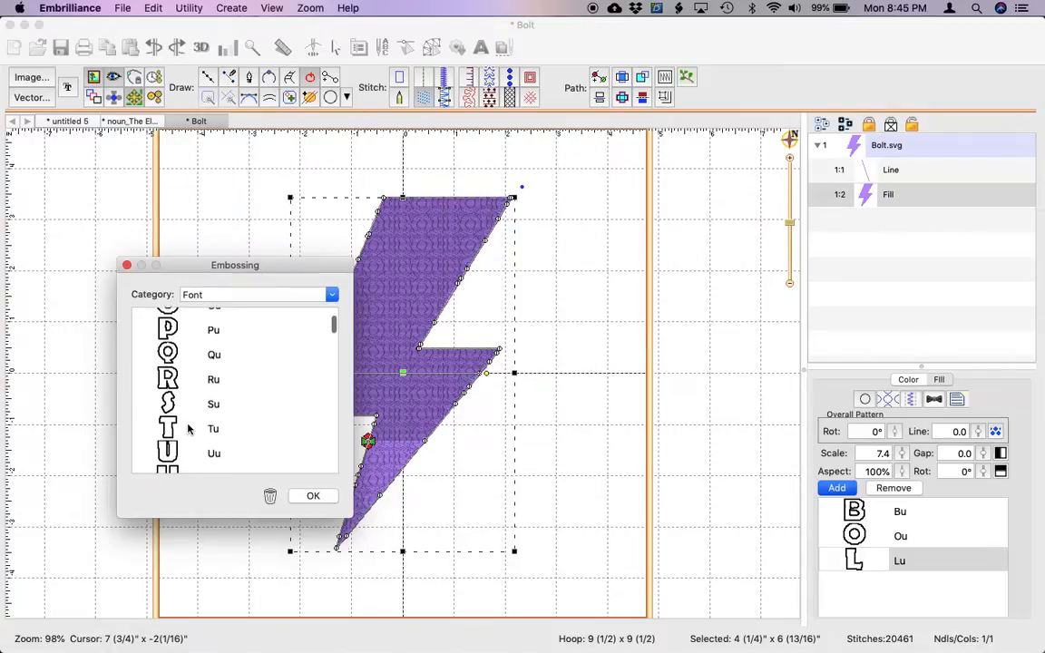
left_click(214, 428)
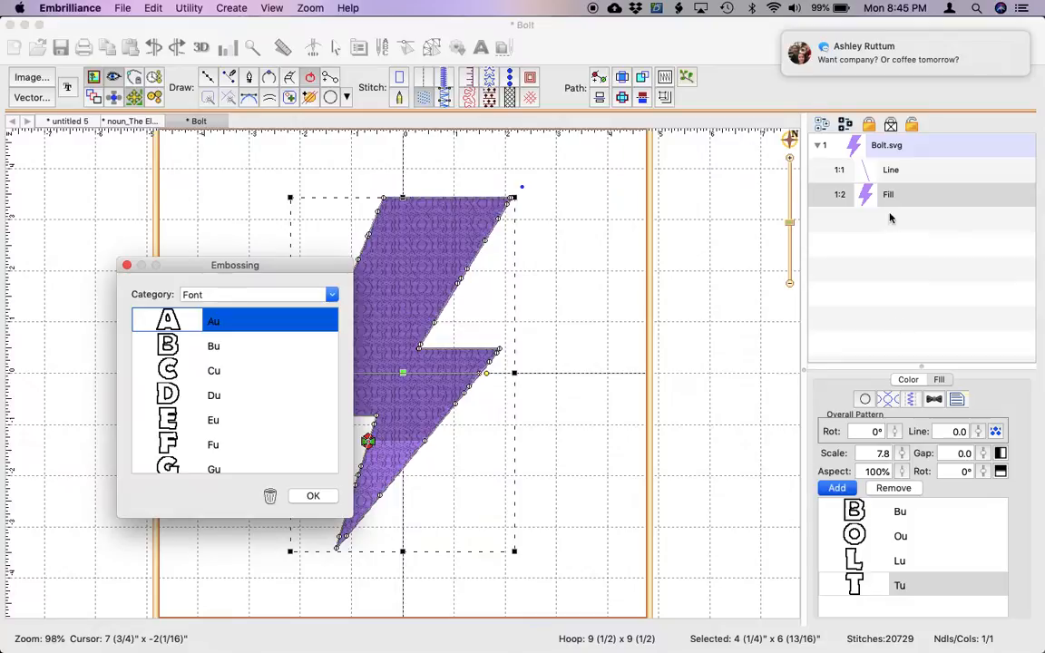
scroll("down", 3)
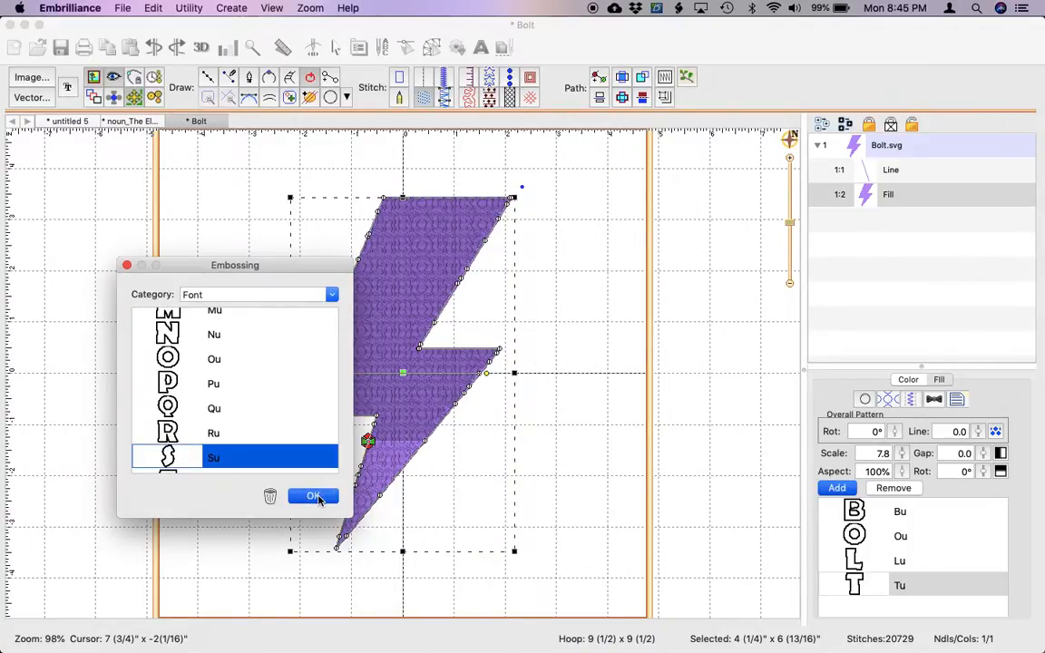
left_click(312, 498)
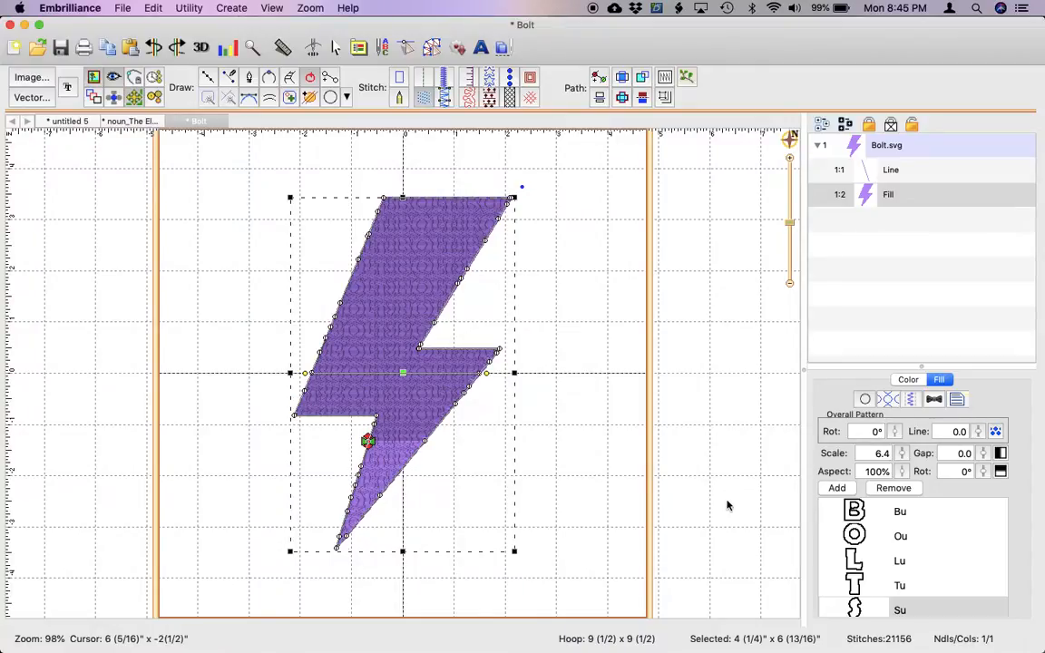
mouse_move(356, 313)
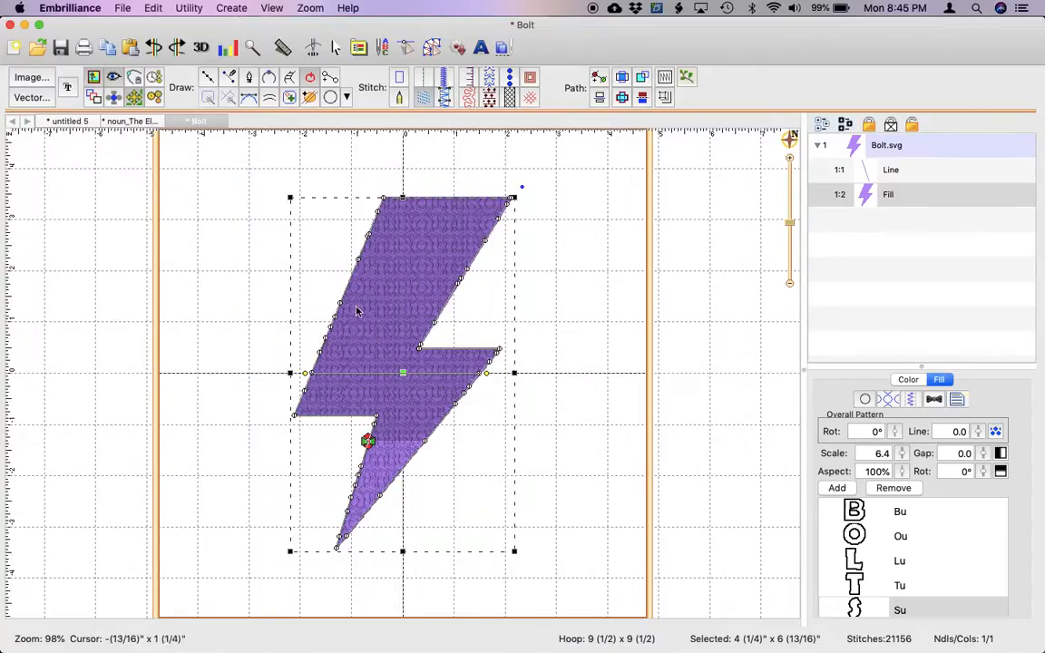
mouse_move(445, 352)
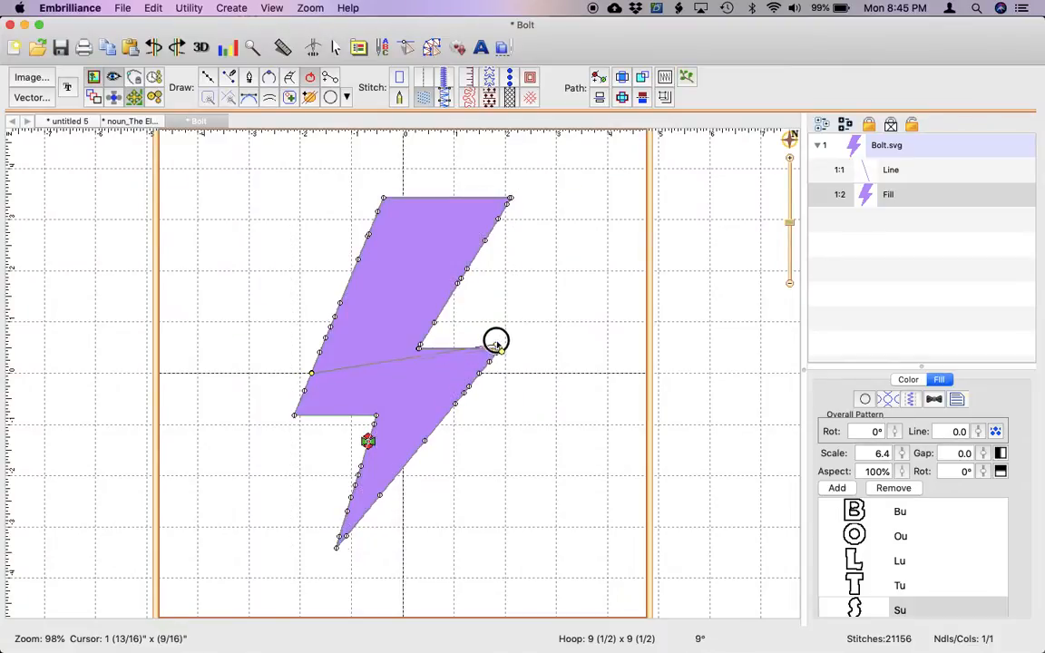
Tilt the bolt's fill stitch direction by a few degrees
left_click_drag(497, 341, 501, 325)
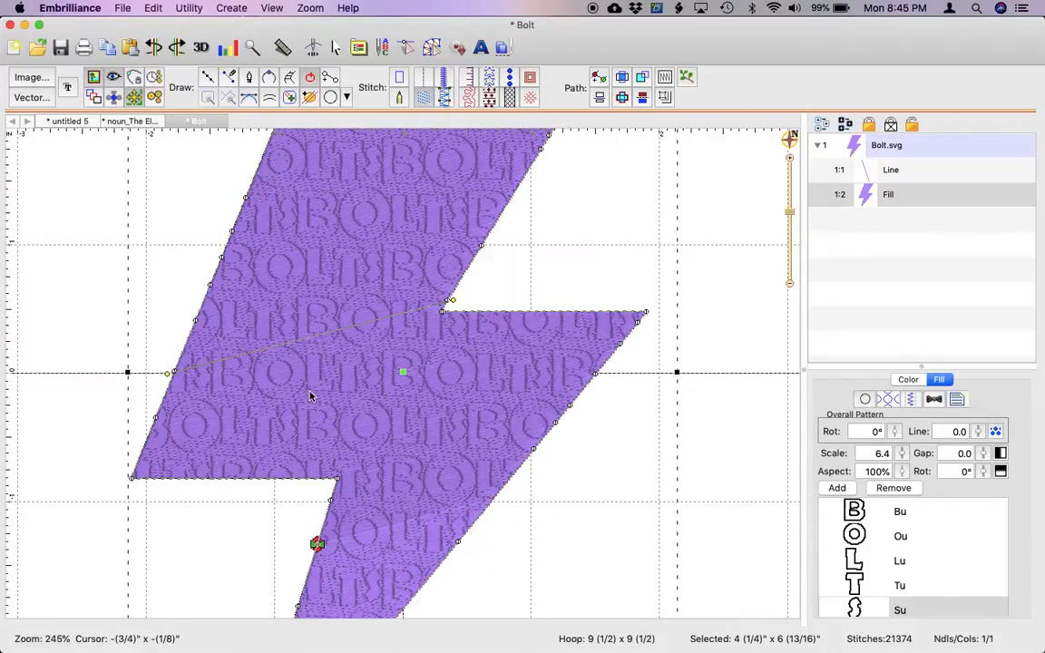
mouse_move(461, 381)
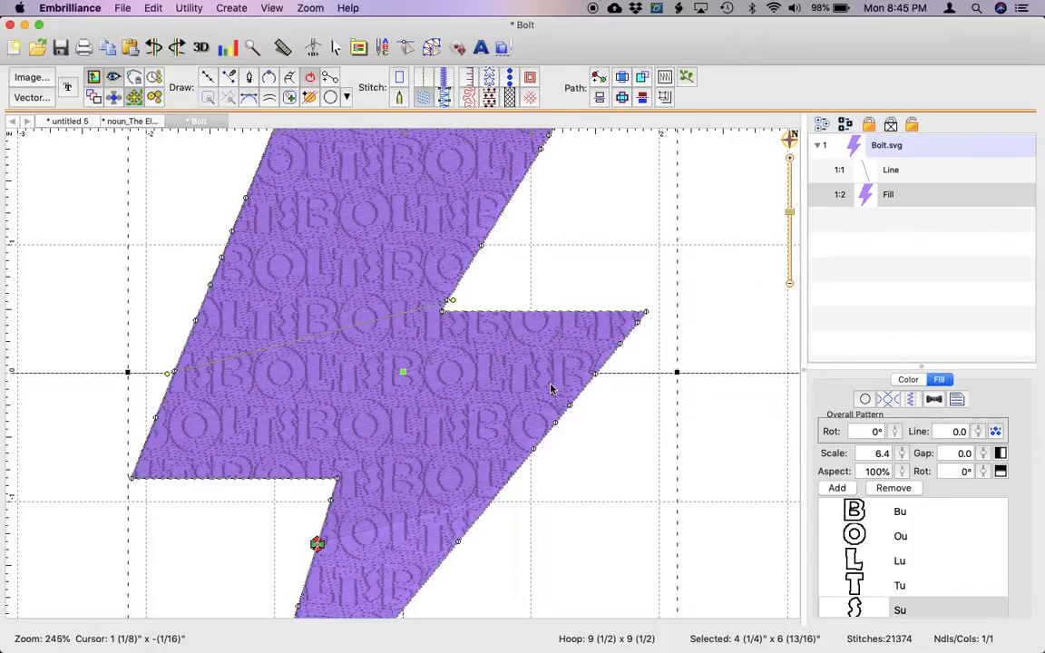
mouse_move(507, 252)
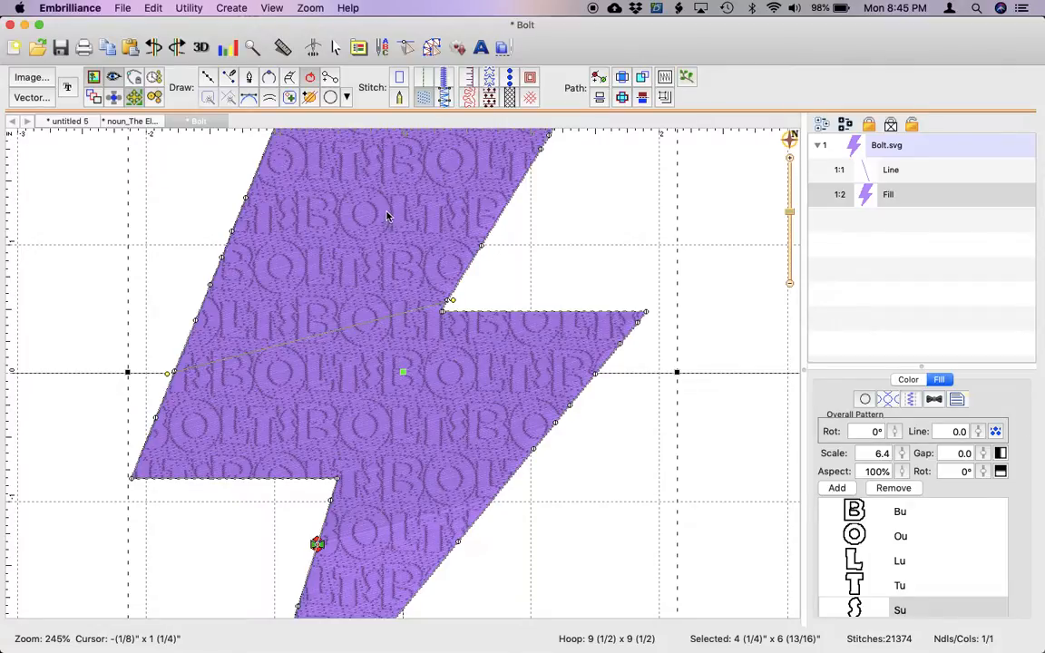
mouse_move(403, 372)
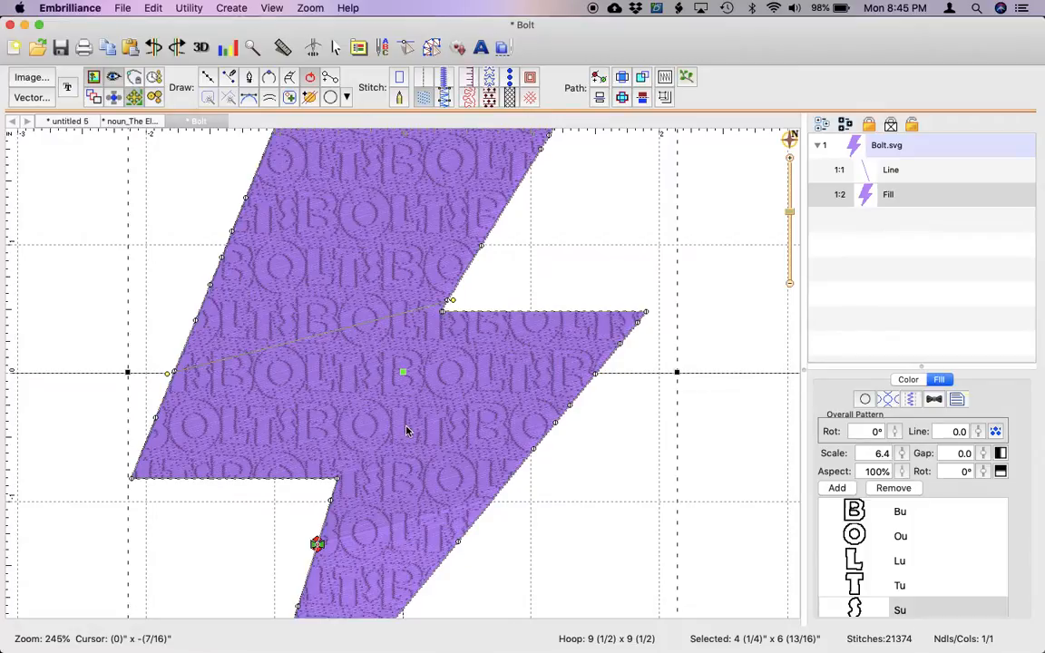
mouse_move(766, 425)
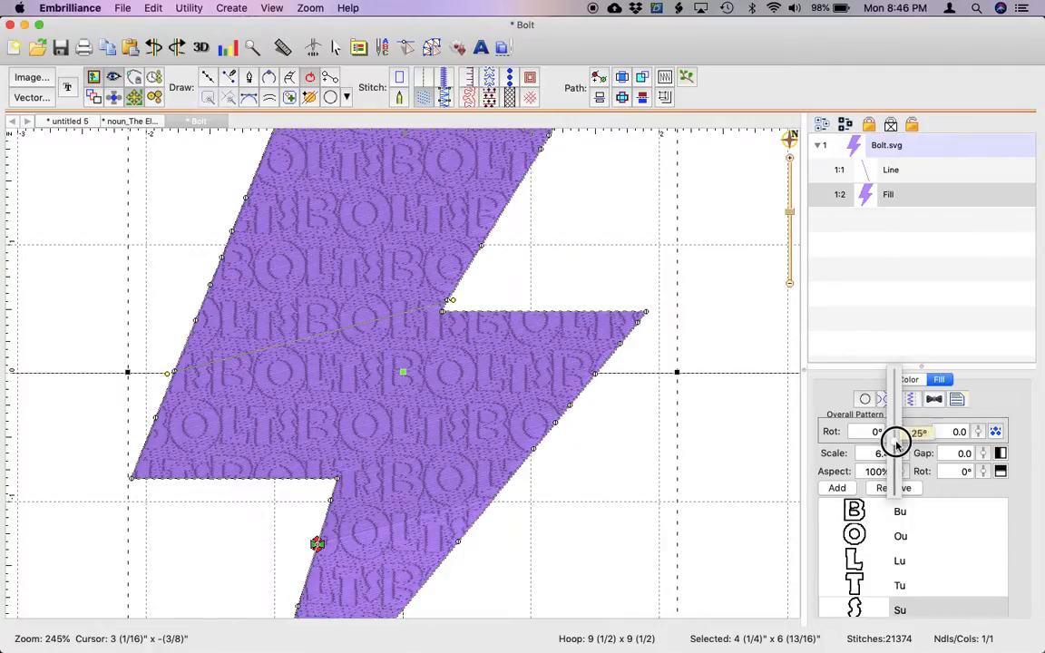
Rotate the BOLTS emboss pattern to 15° and deselect the bolt
left_click_drag(897, 432, 896, 445)
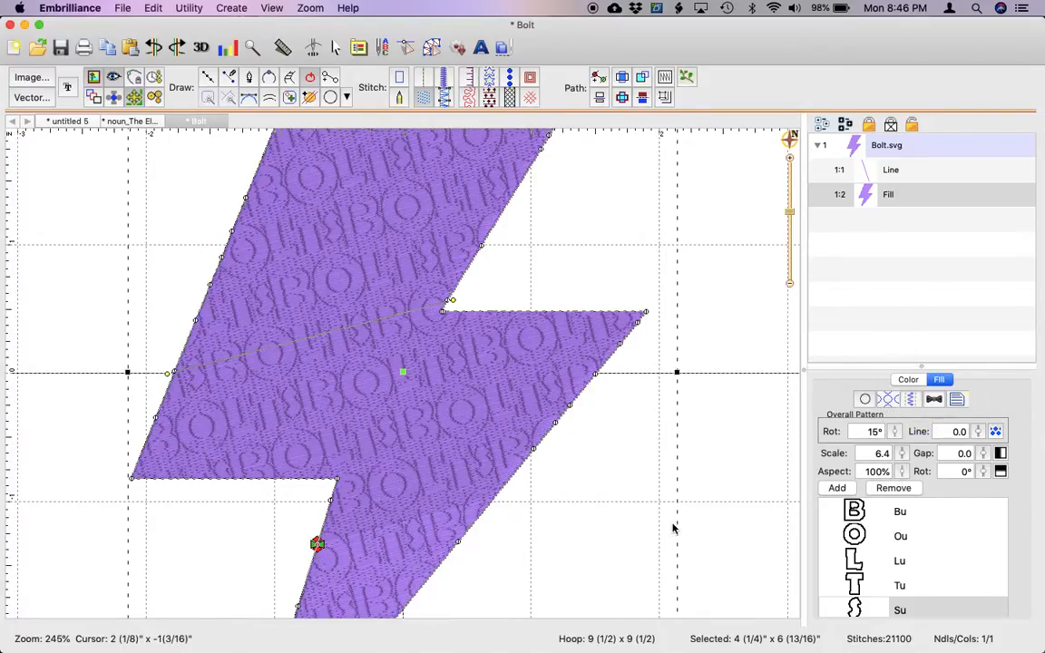
left_click(908, 379)
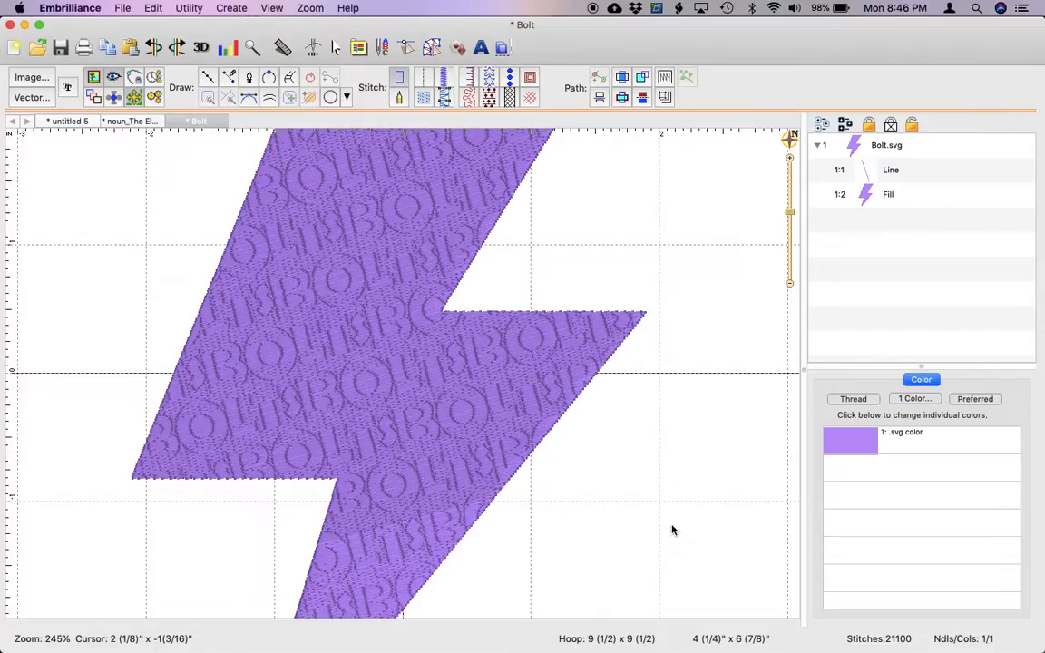
mouse_move(628, 227)
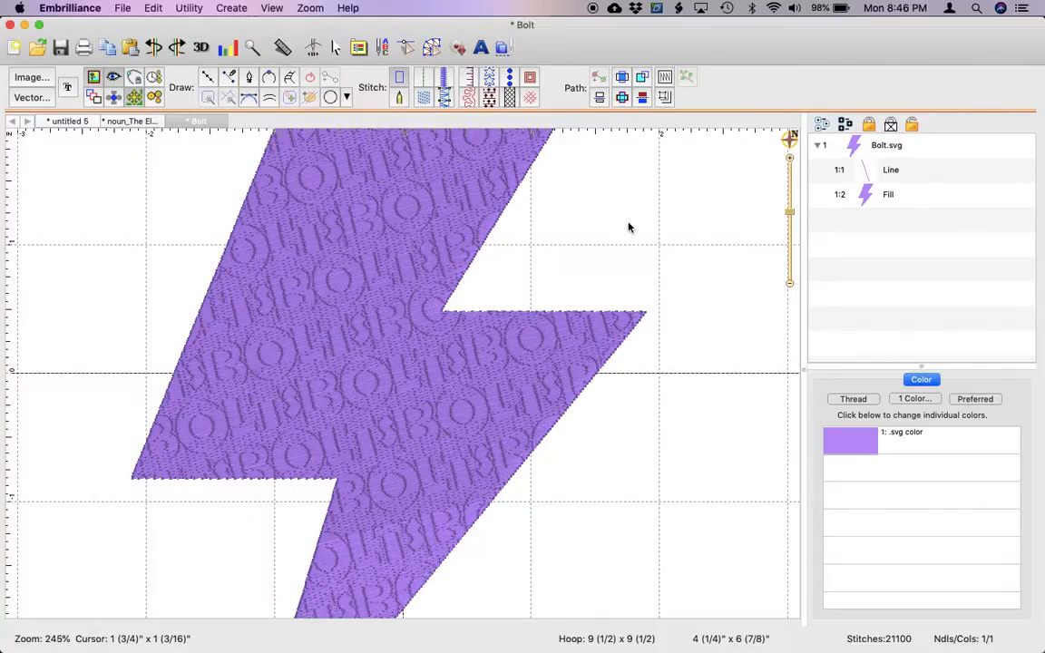